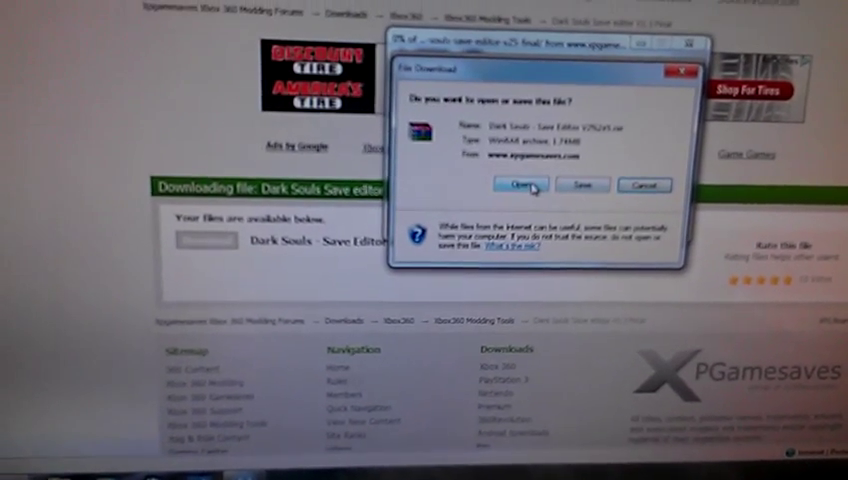
Open the downloaded Dark Souls Save Editor .rar archive from the File Download dialog
click(542, 185)
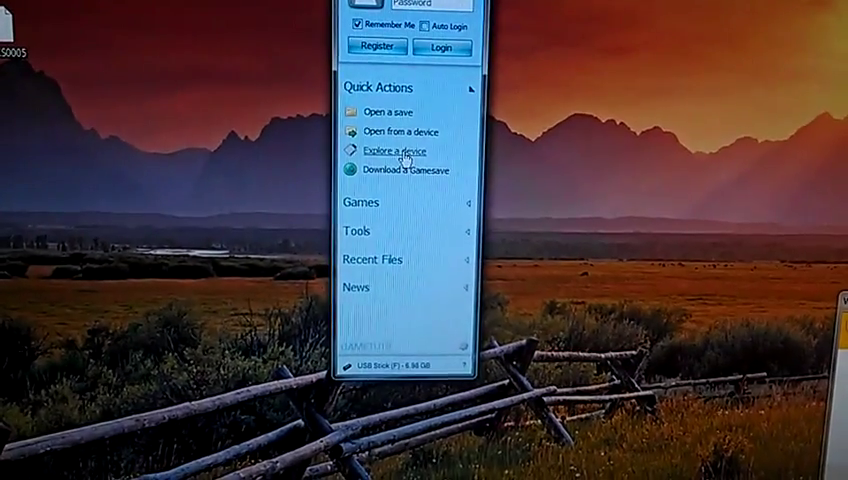
Extract DRAKS0005 from the stick's DARK SOULS folder to the desktop, replacing the old copy
click(390, 150)
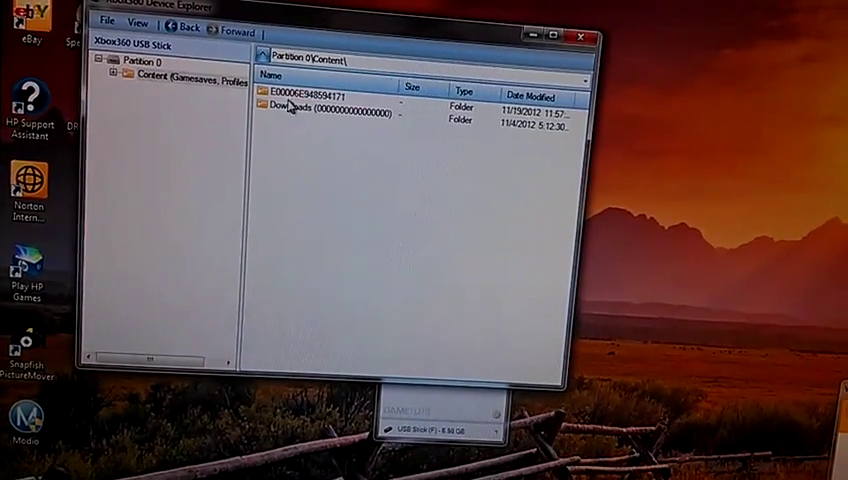
double_click(310, 93)
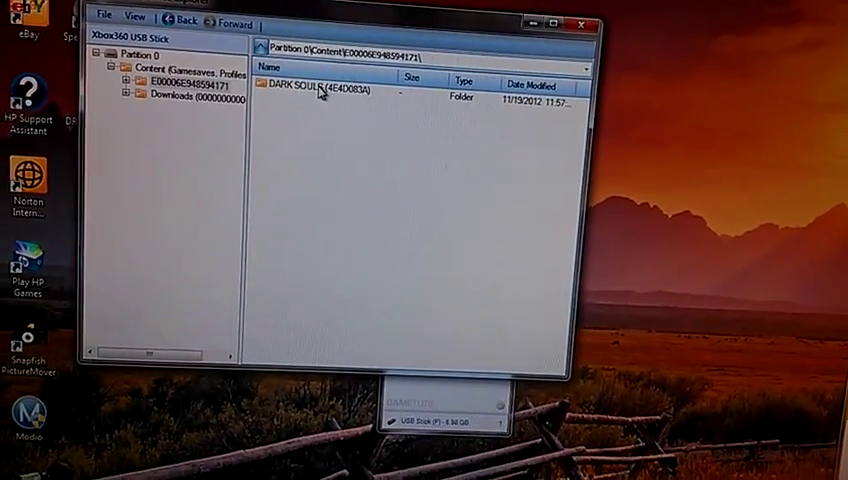
click(310, 92)
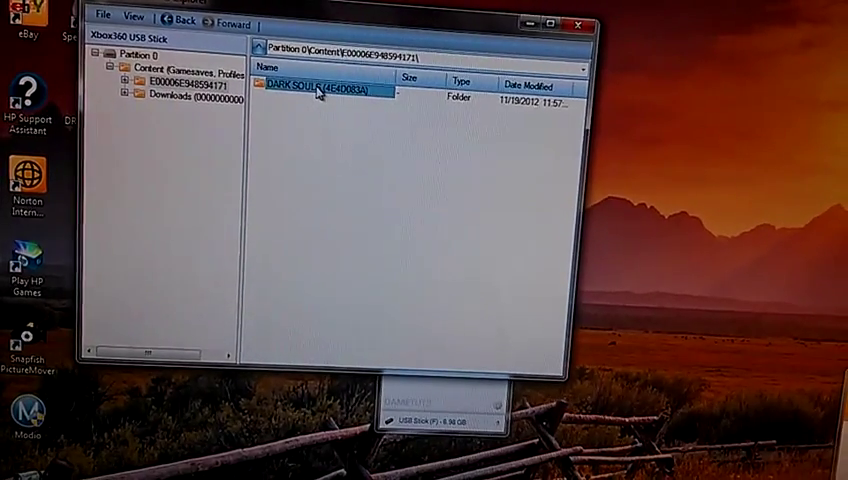
double_click(315, 91)
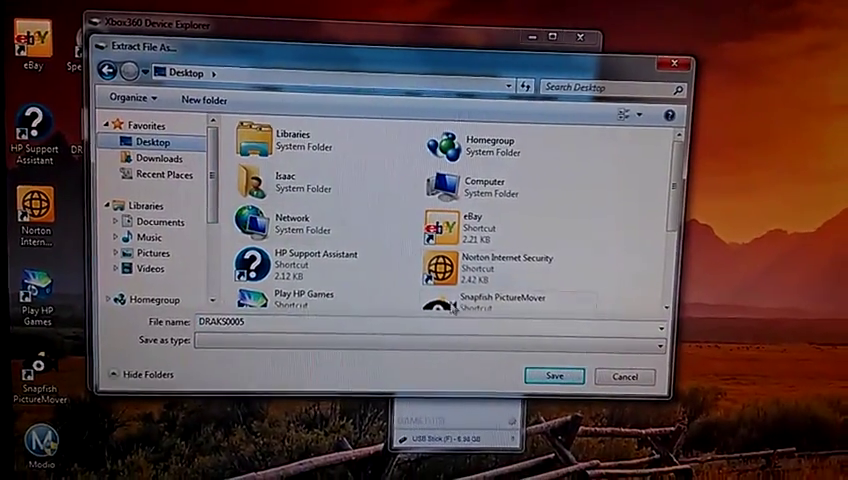
click(553, 375)
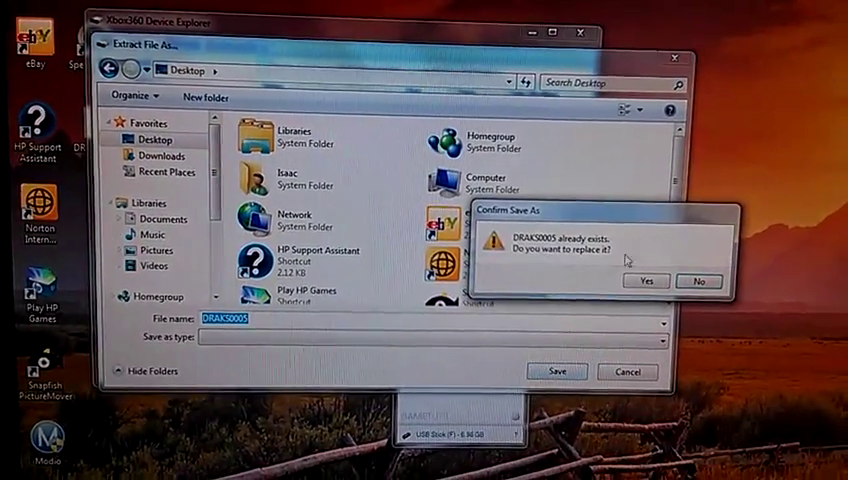
click(647, 279)
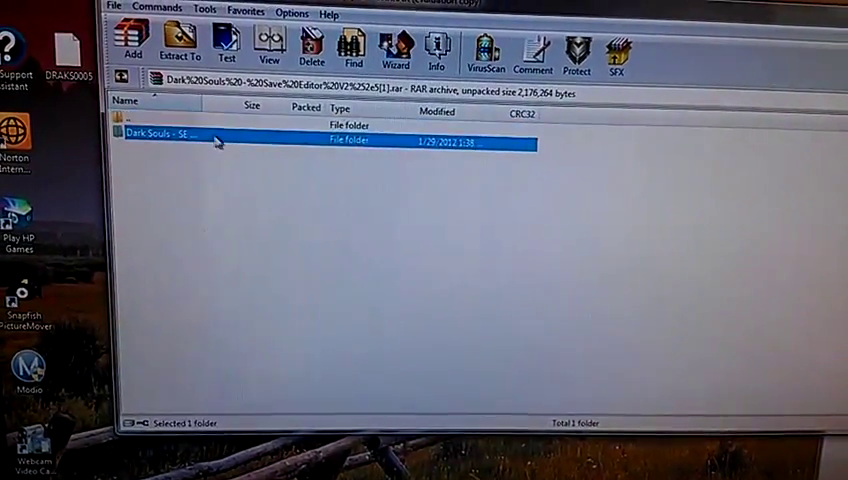
Launch Dark Souls Save Editor 2.5.0.0 from its folder inside the WinRAR archive
double_click(170, 140)
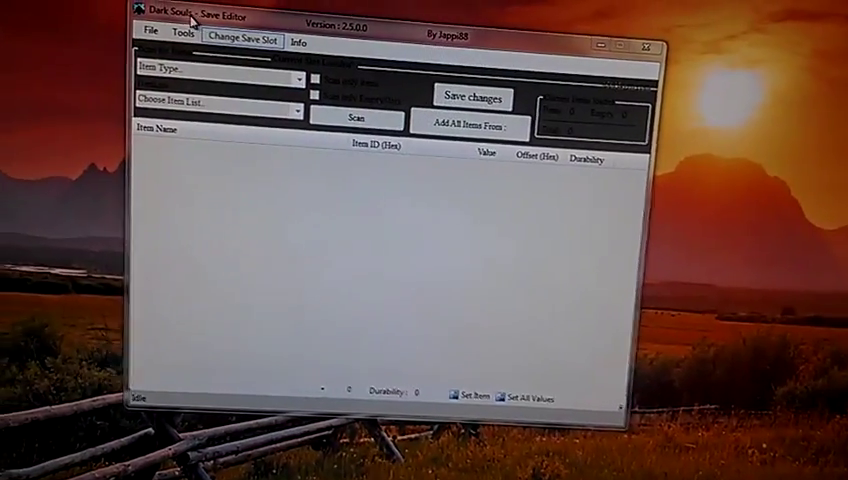
Open DRAKS0005 from the desktop, accept the backup notice, and load slot USER_DATA [Isaac]
click(154, 49)
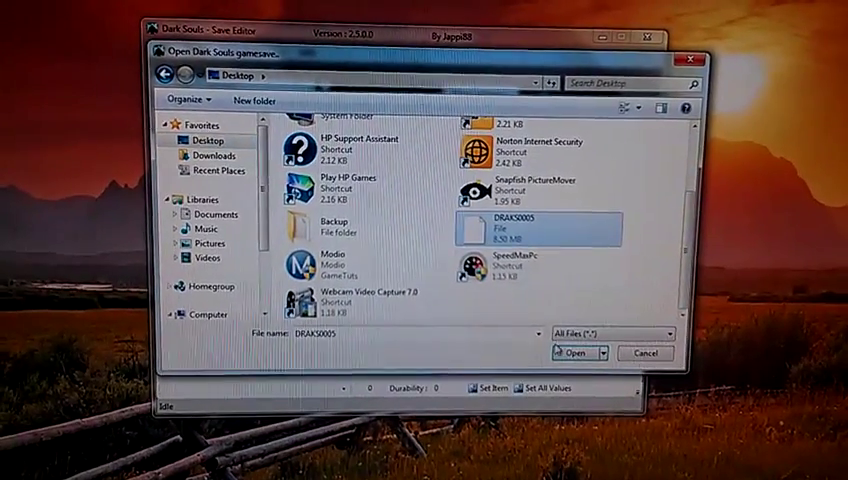
click(571, 353)
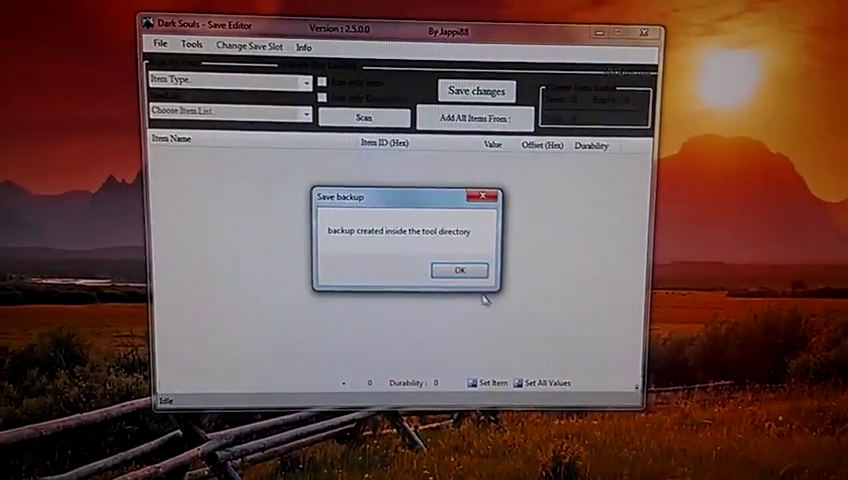
click(458, 270)
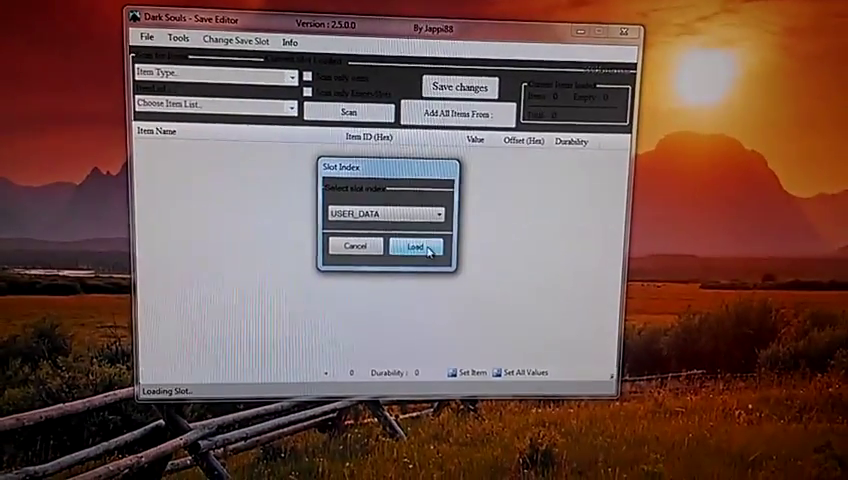
click(416, 246)
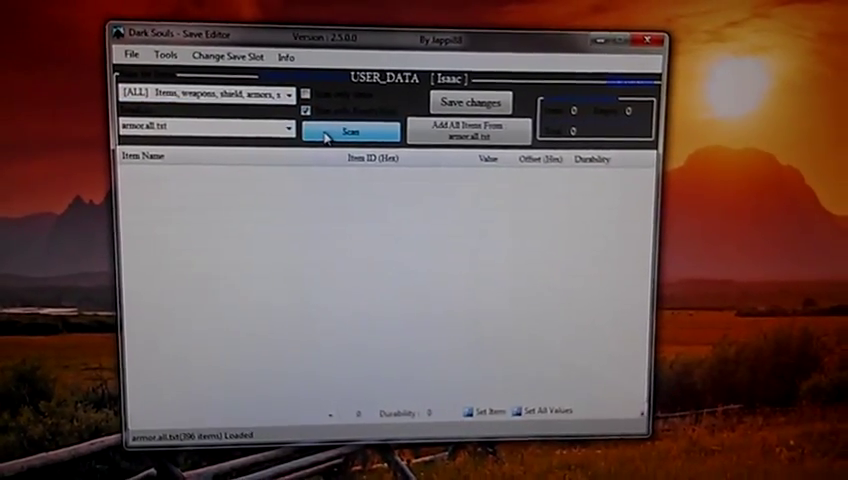
Scan and add all 93 items from usable.txt at quantity 99, overwriting the first slots
click(352, 130)
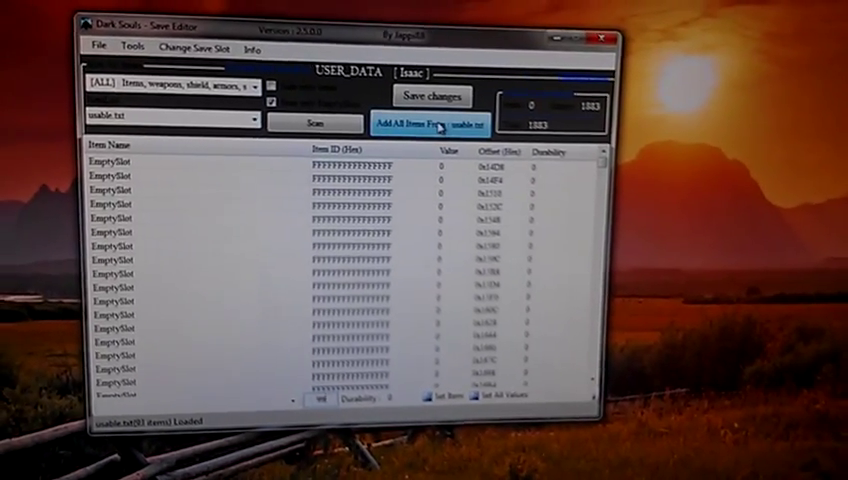
click(429, 125)
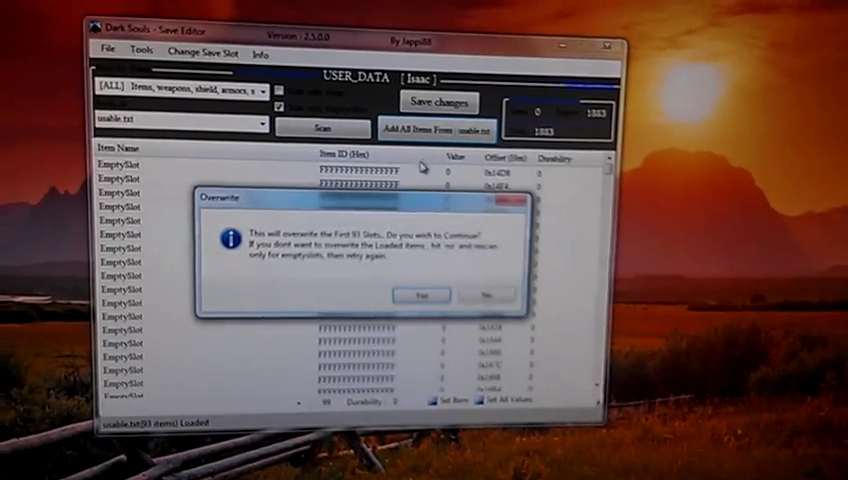
click(417, 295)
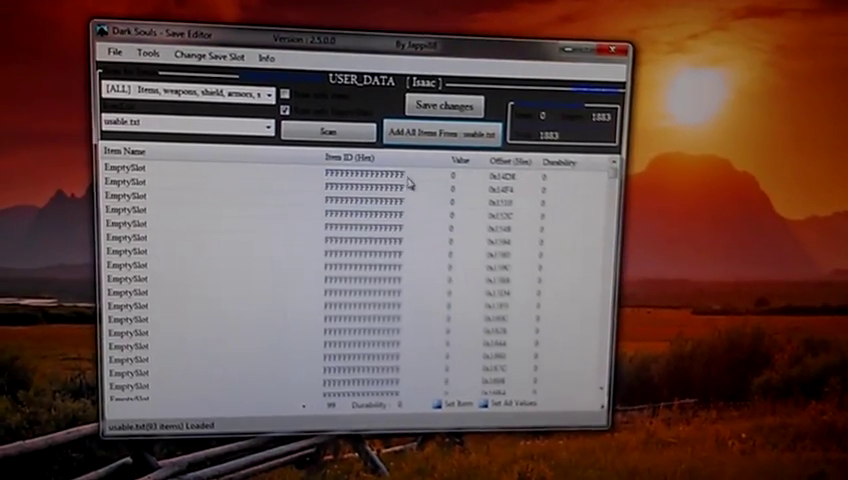
click(425, 135)
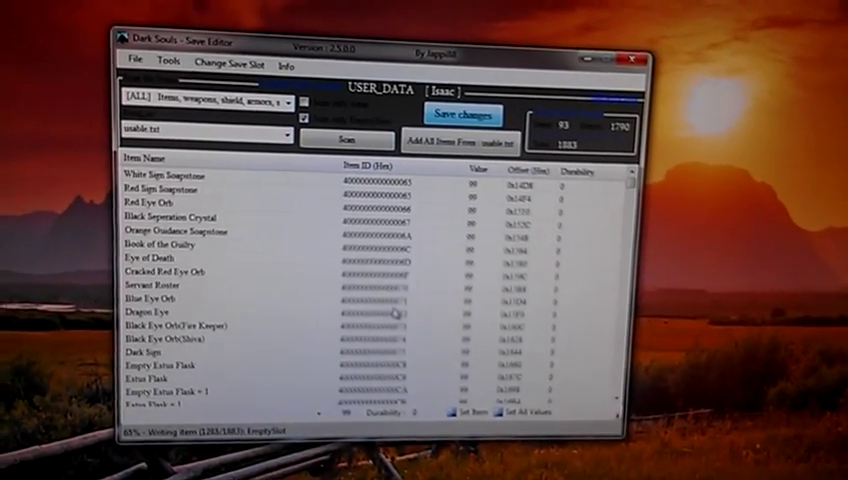
Save the added items into the Isaac slot of the save
click(461, 115)
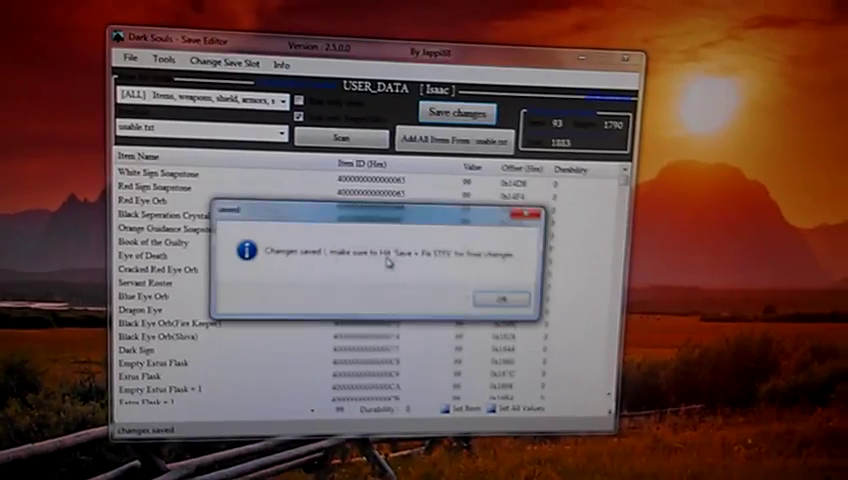
click(499, 299)
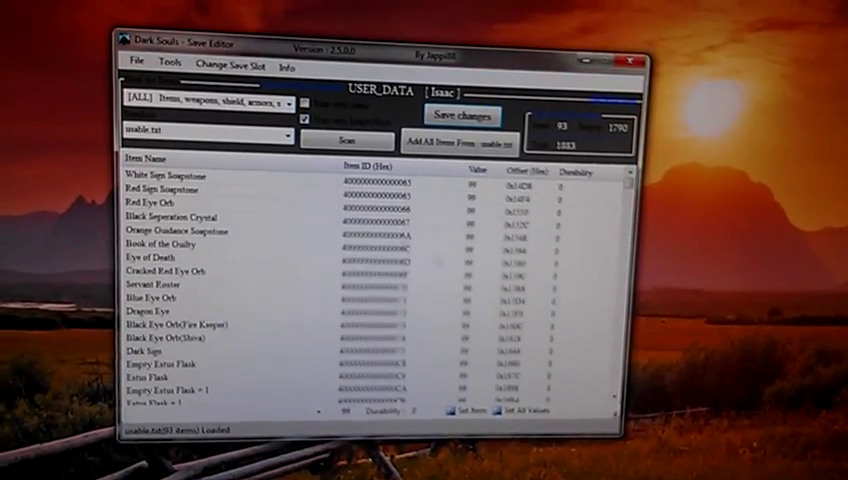
click(171, 68)
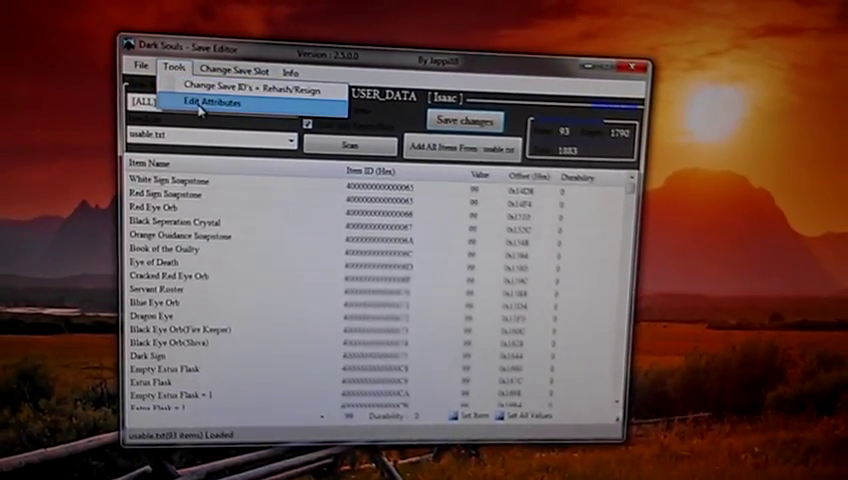
Close Edit Attributes unchanged, then run Change Save ID's + Rehash/Resign on the save
click(211, 100)
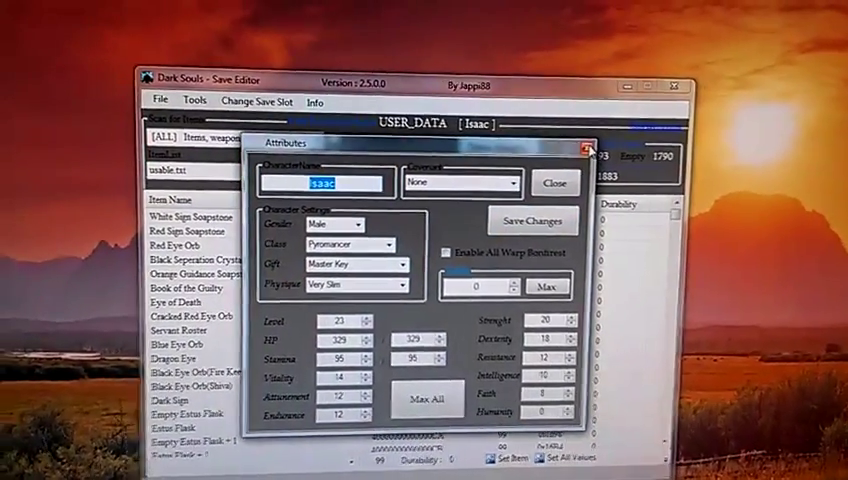
click(531, 219)
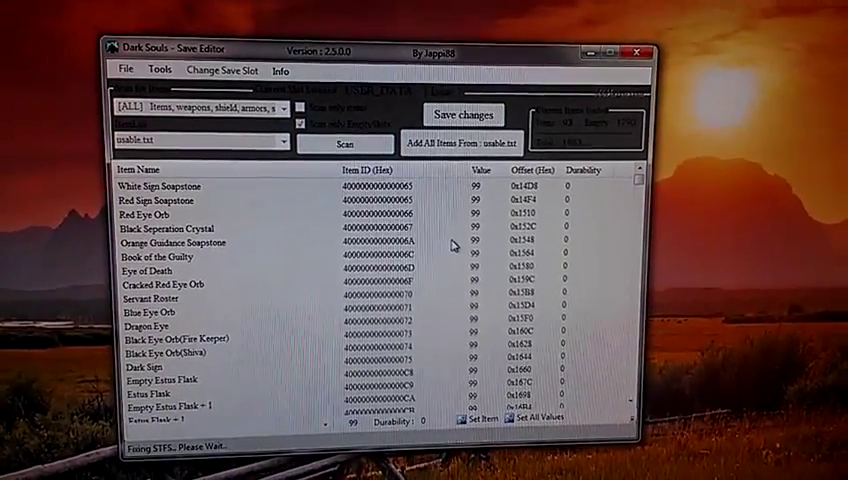
click(462, 115)
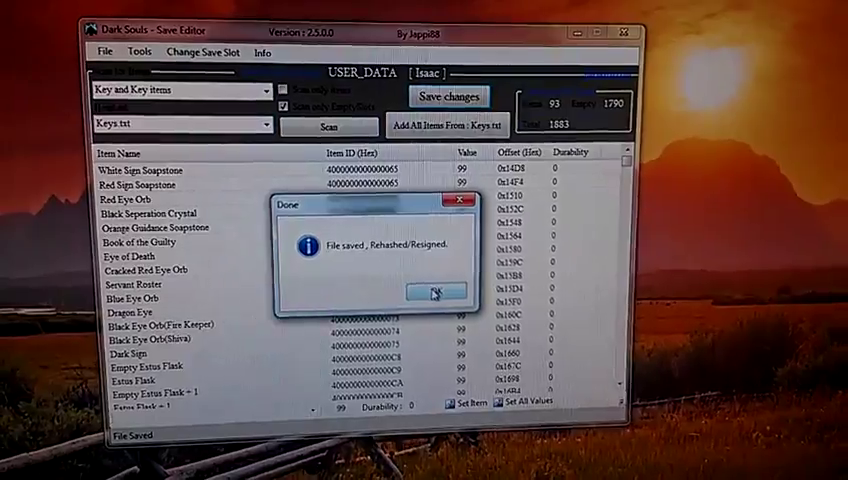
click(433, 291)
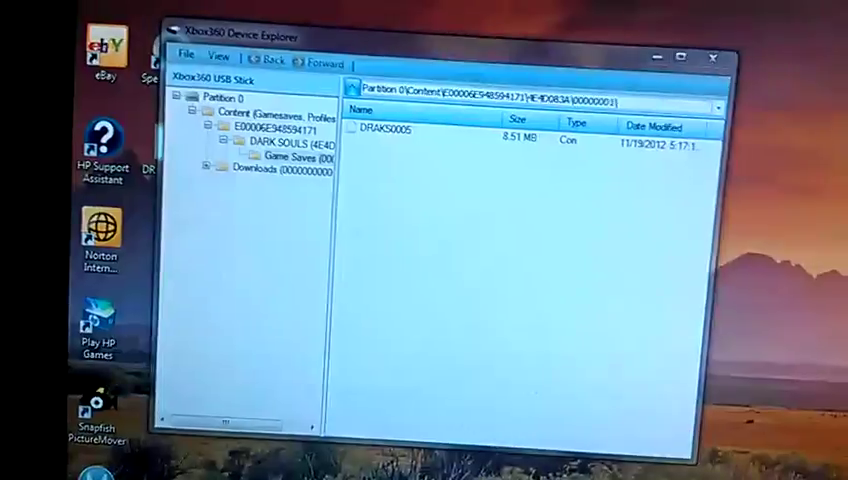
Delete the old DRAKS0005 from the stick, insert the modded file, and close the drive
right_click(385, 128)
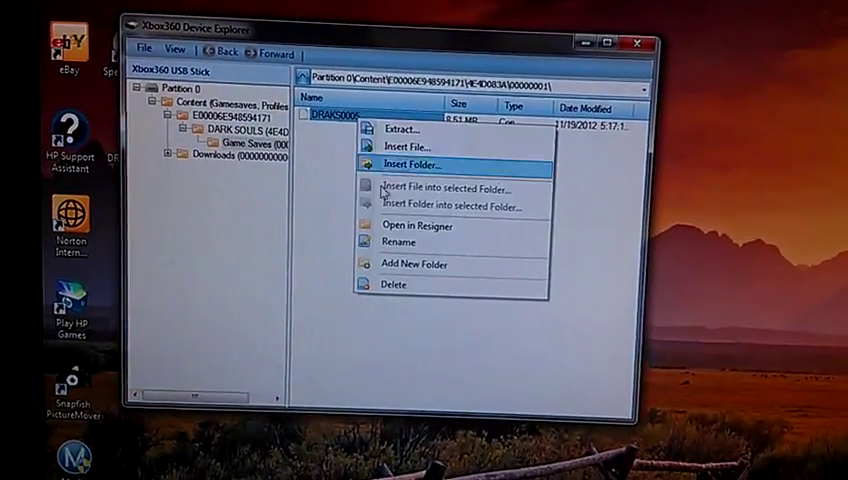
click(393, 284)
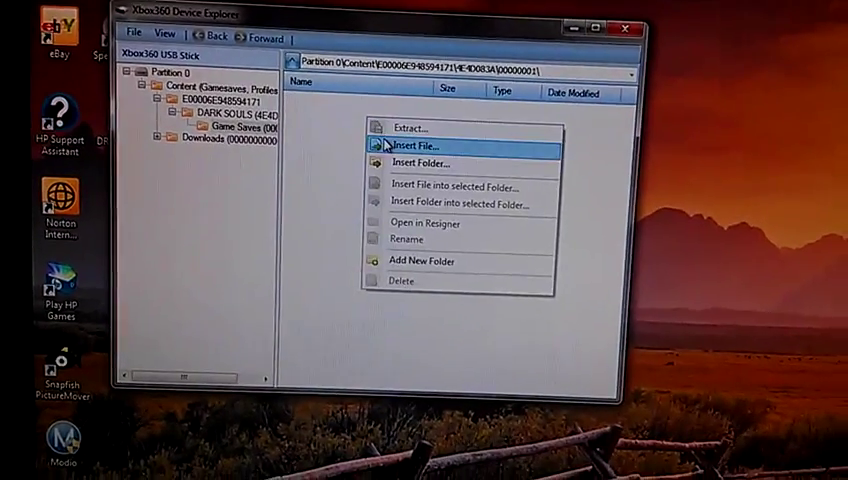
click(410, 145)
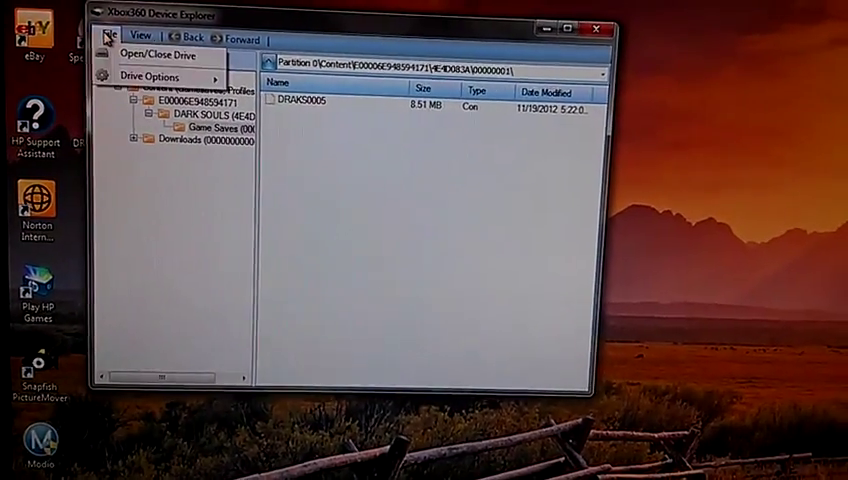
click(130, 37)
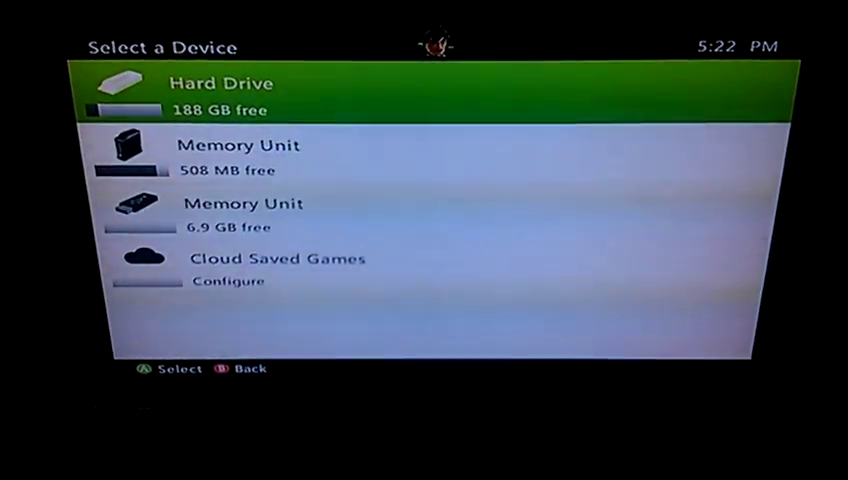
Select the USB Memory Unit holding the Dark Souls save
key(down)
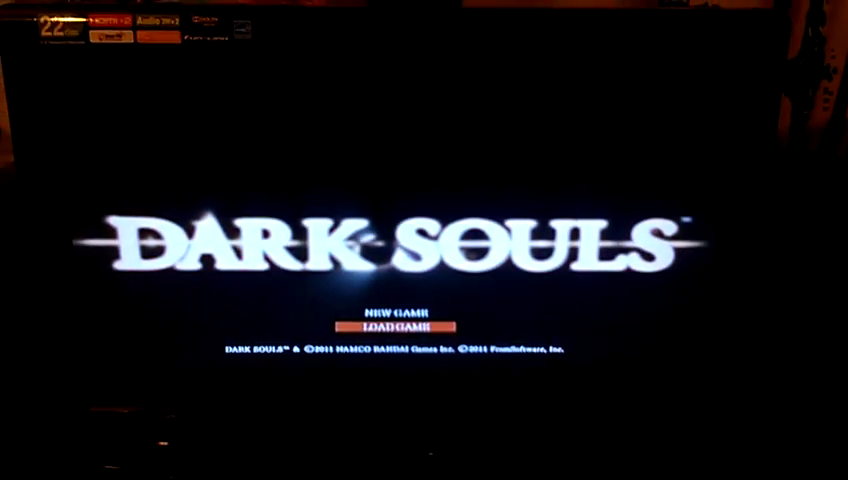
Load the saved game and scroll the inventory showing consumables and boss souls at 99
click(406, 324)
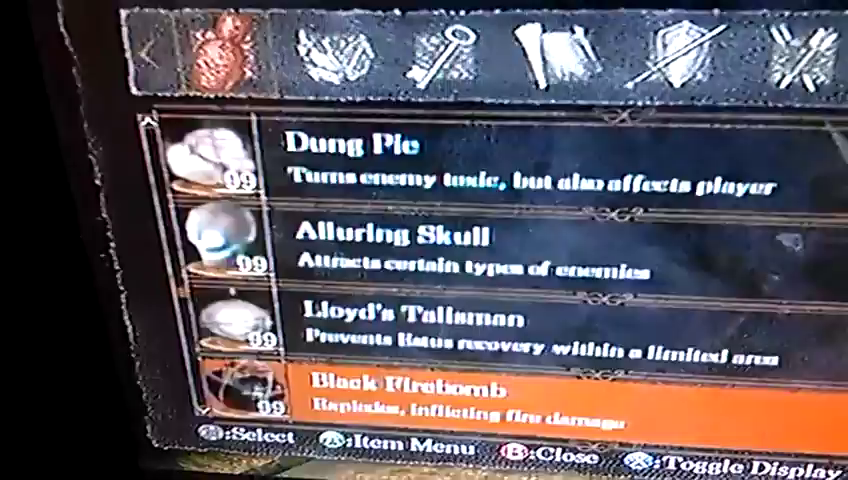
scroll(down, 3)
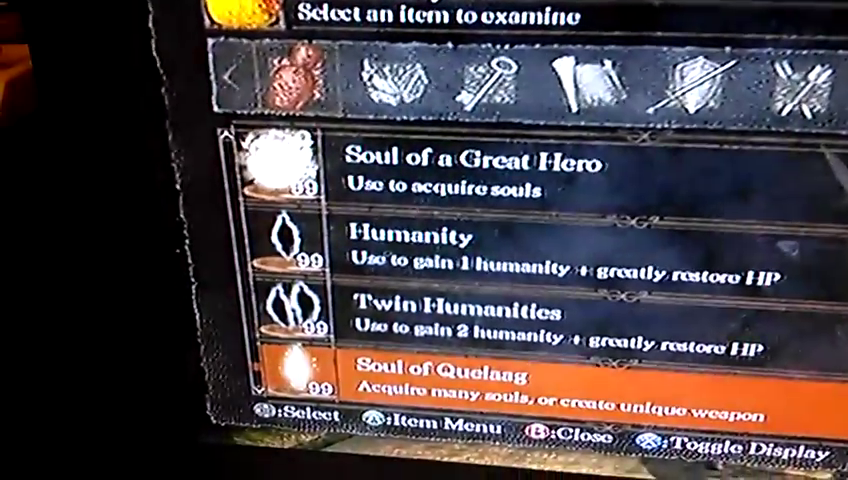
scroll(down, 3)
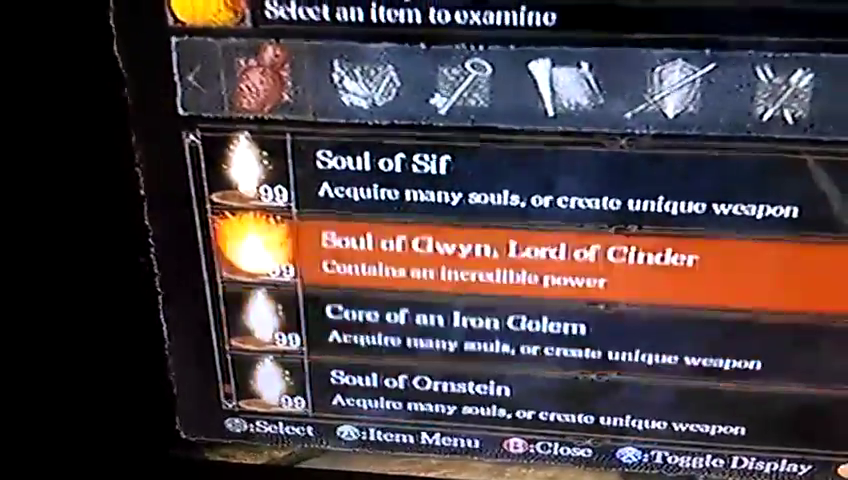